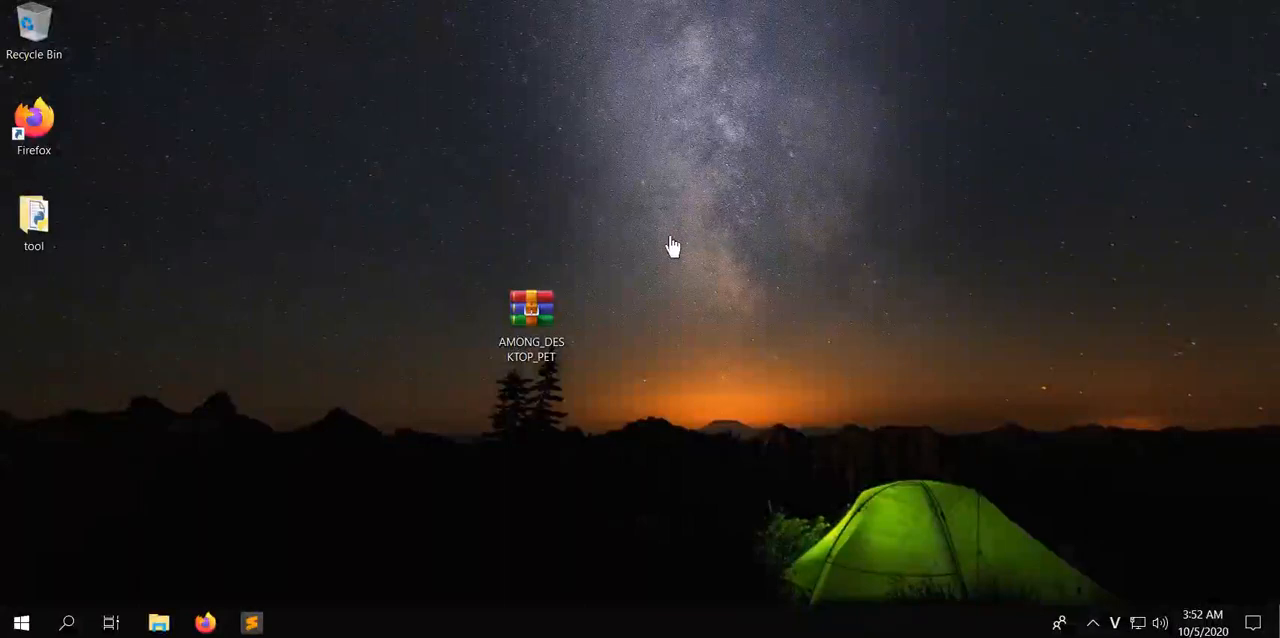
pyautogui.rightClick(532, 310)
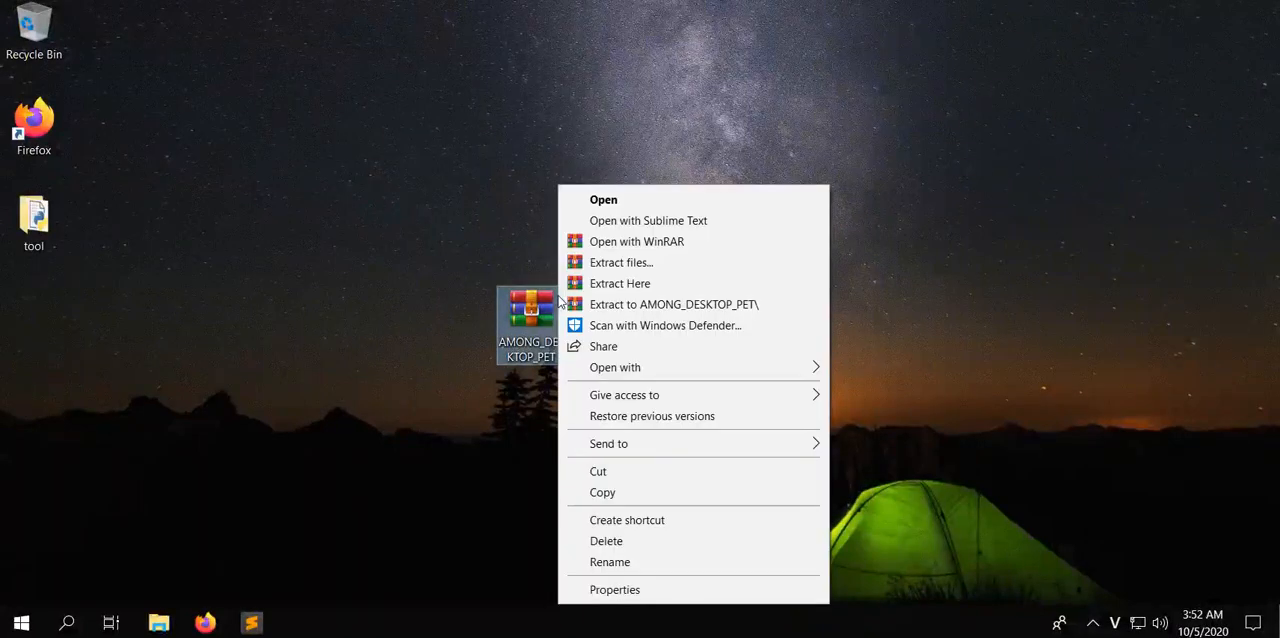
pyautogui.click(620, 284)
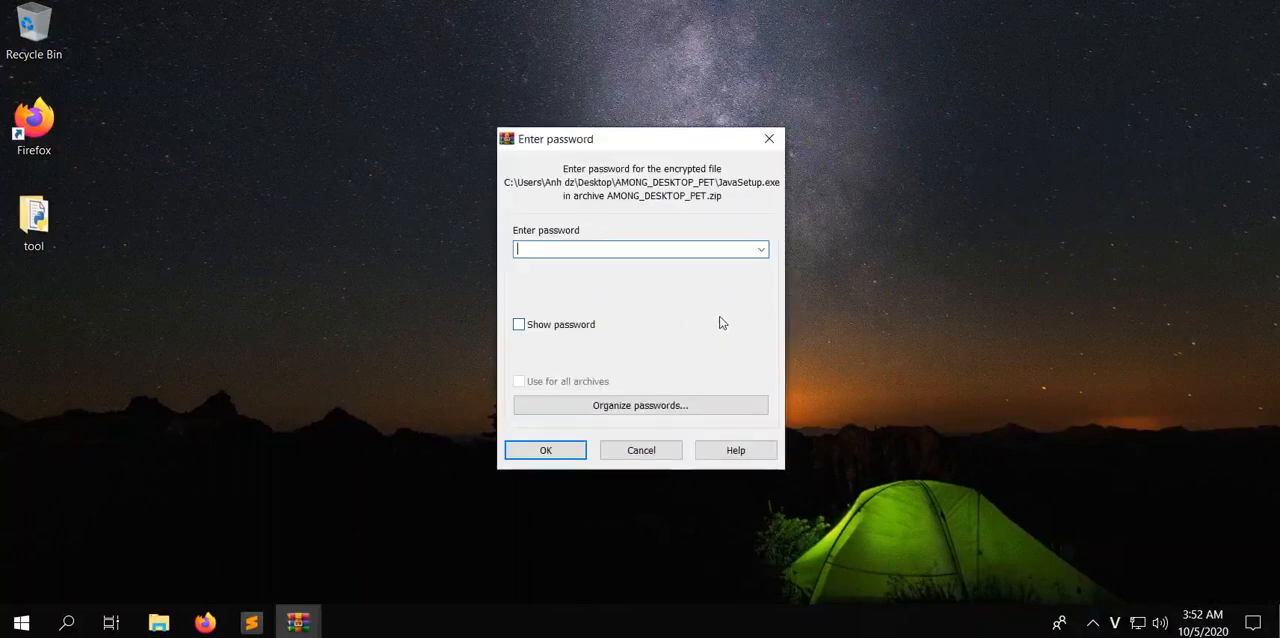
pyautogui.click(520, 324)
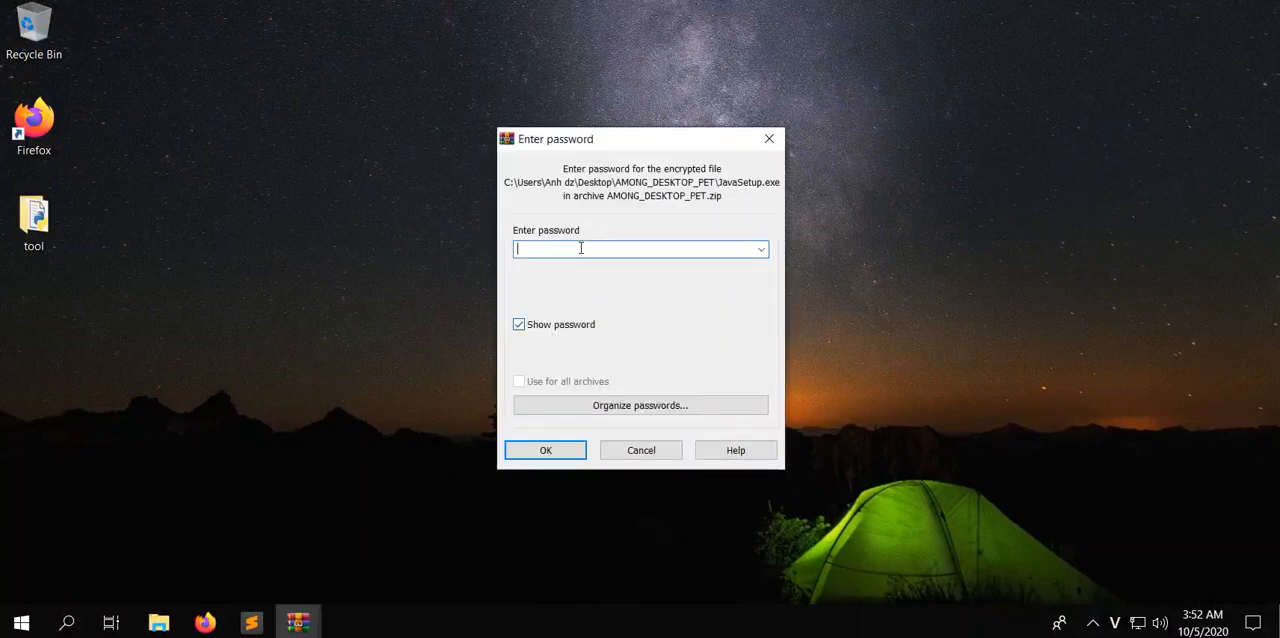
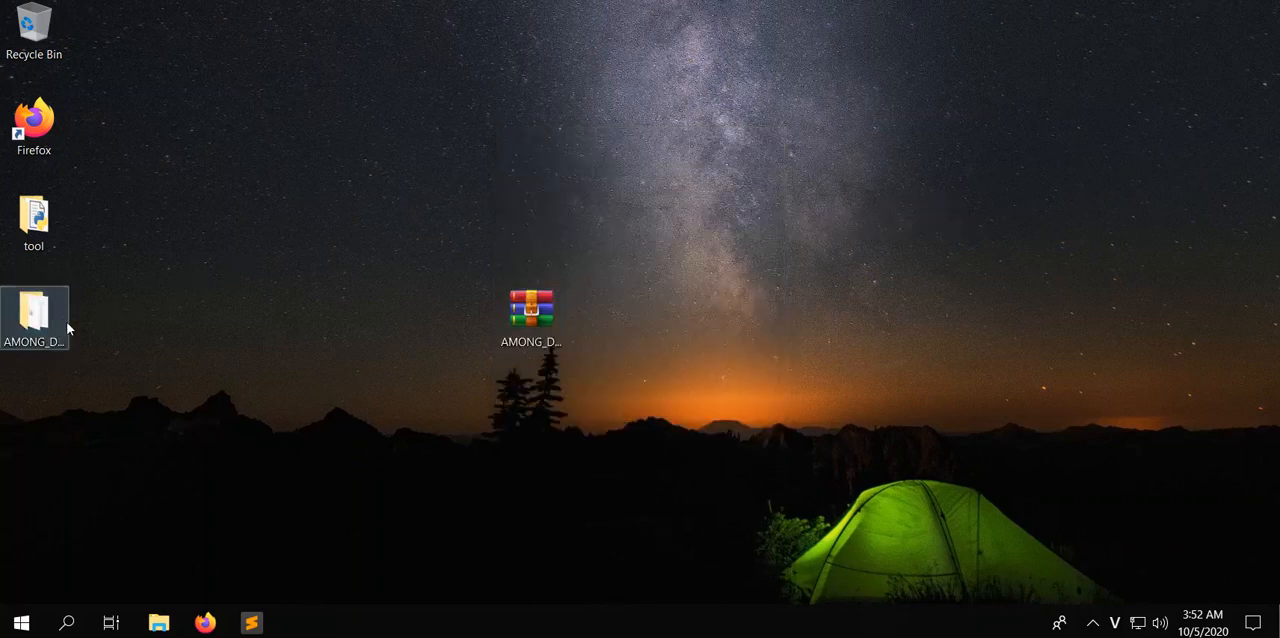
# - Launch JavaSetup from the extracted folder, allow UAC, accept the terms and start the download
pyautogui.doubleClick(32, 316)
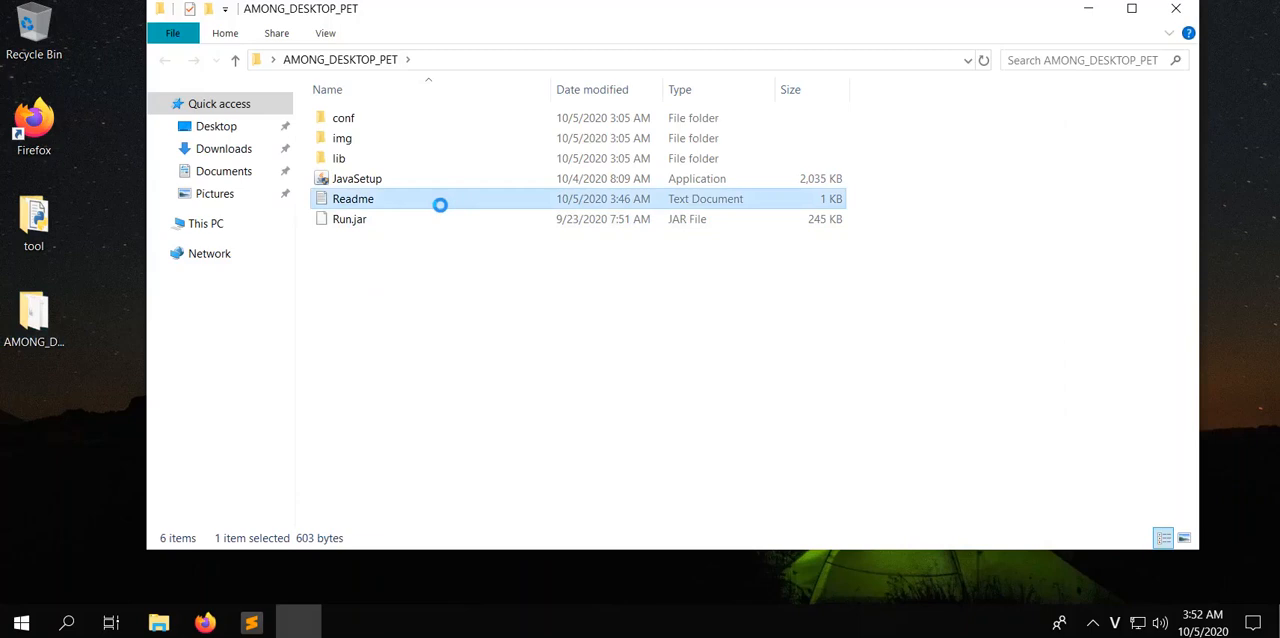
pyautogui.doubleClick(352, 198)
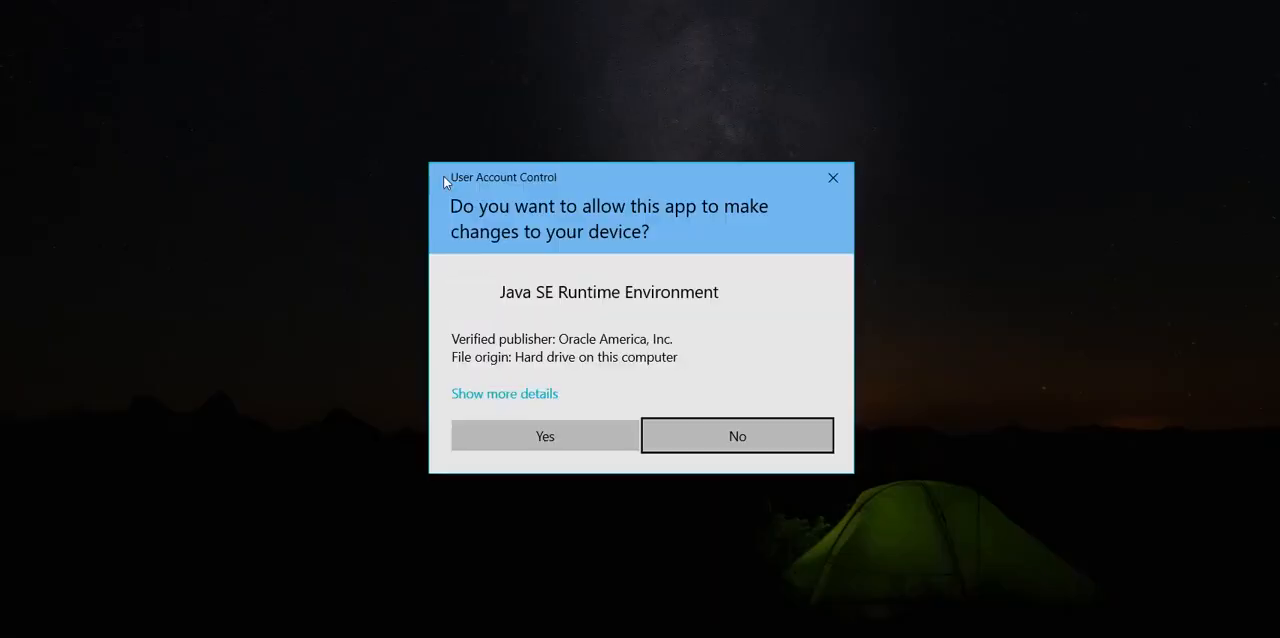
pyautogui.click(544, 434)
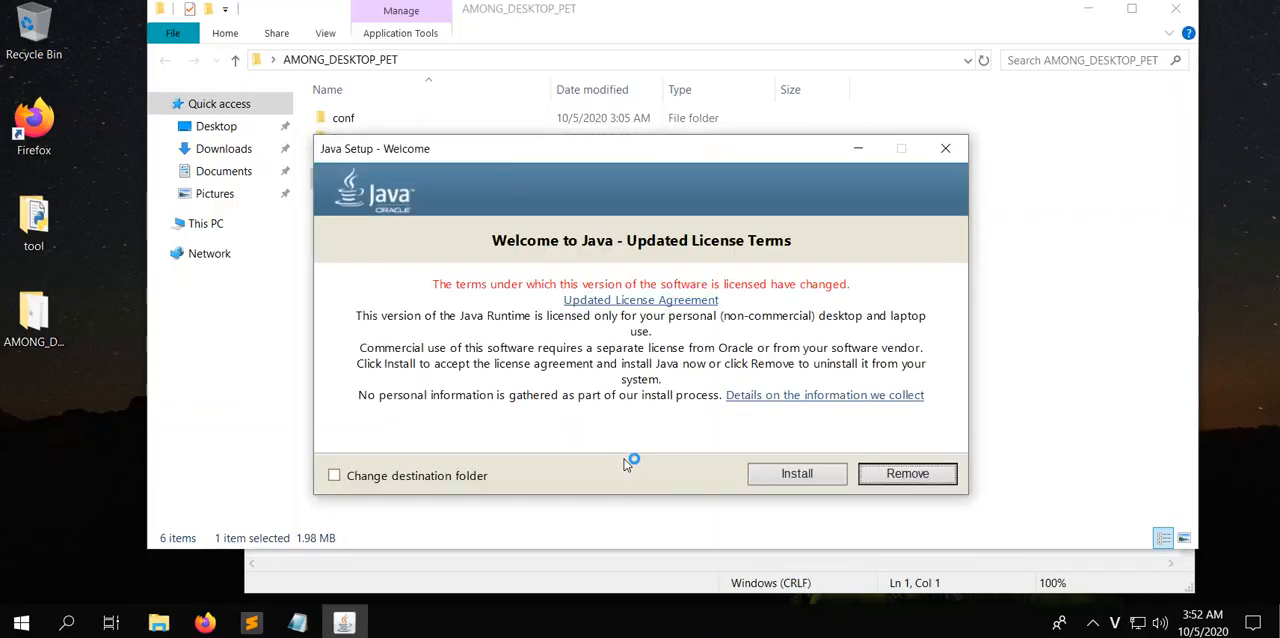
pyautogui.click(796, 472)
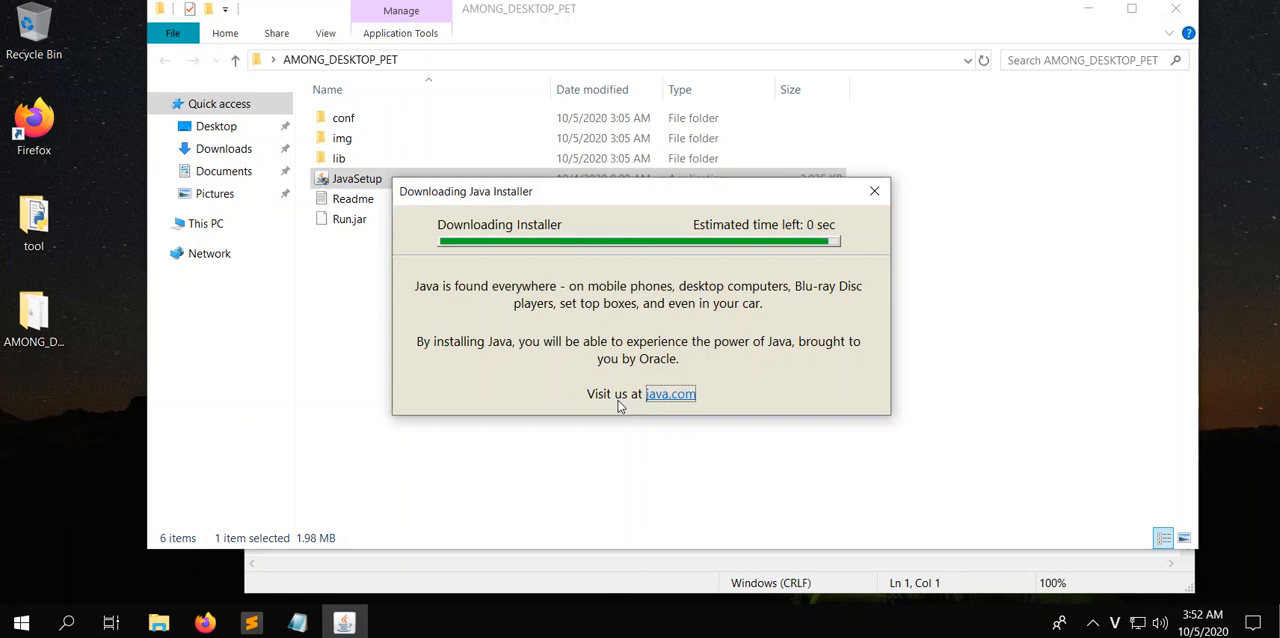
pyautogui.click(874, 192)
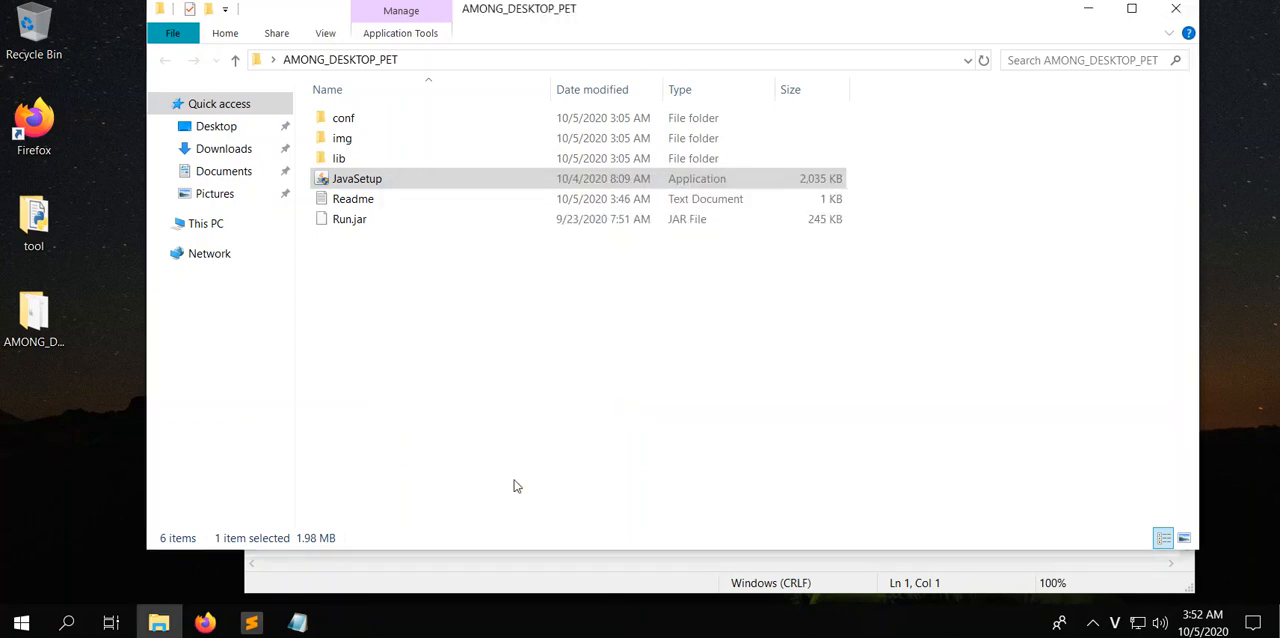
pyautogui.moveTo(680, 448)
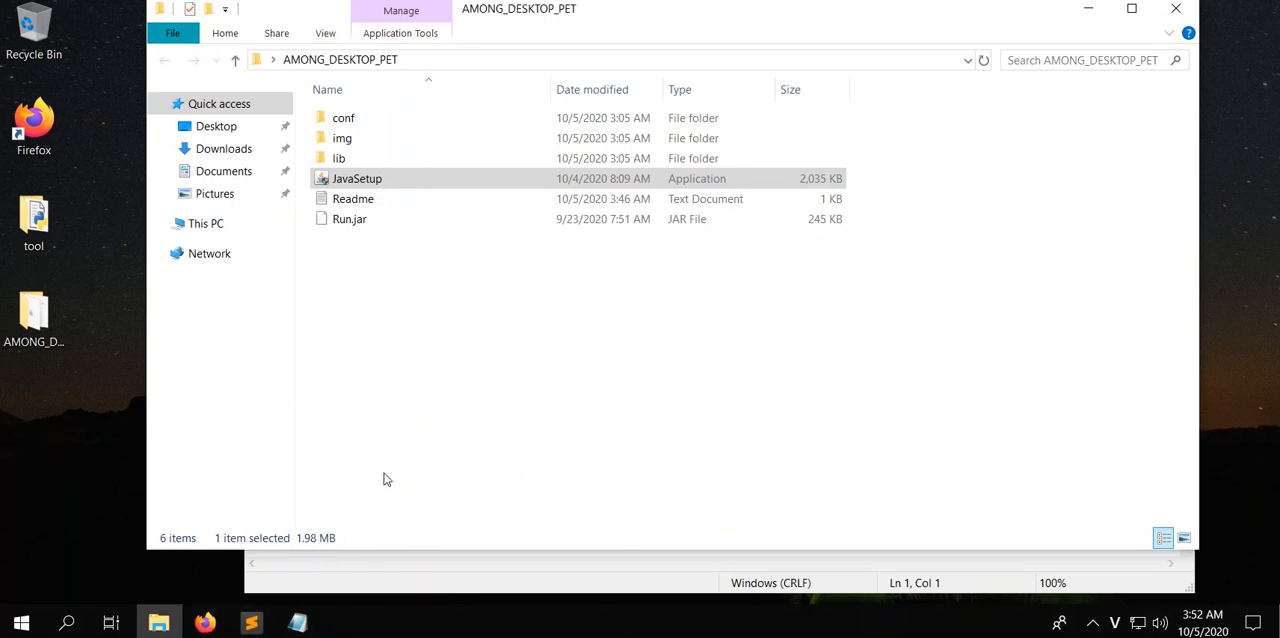
pyautogui.moveTo(688, 592)
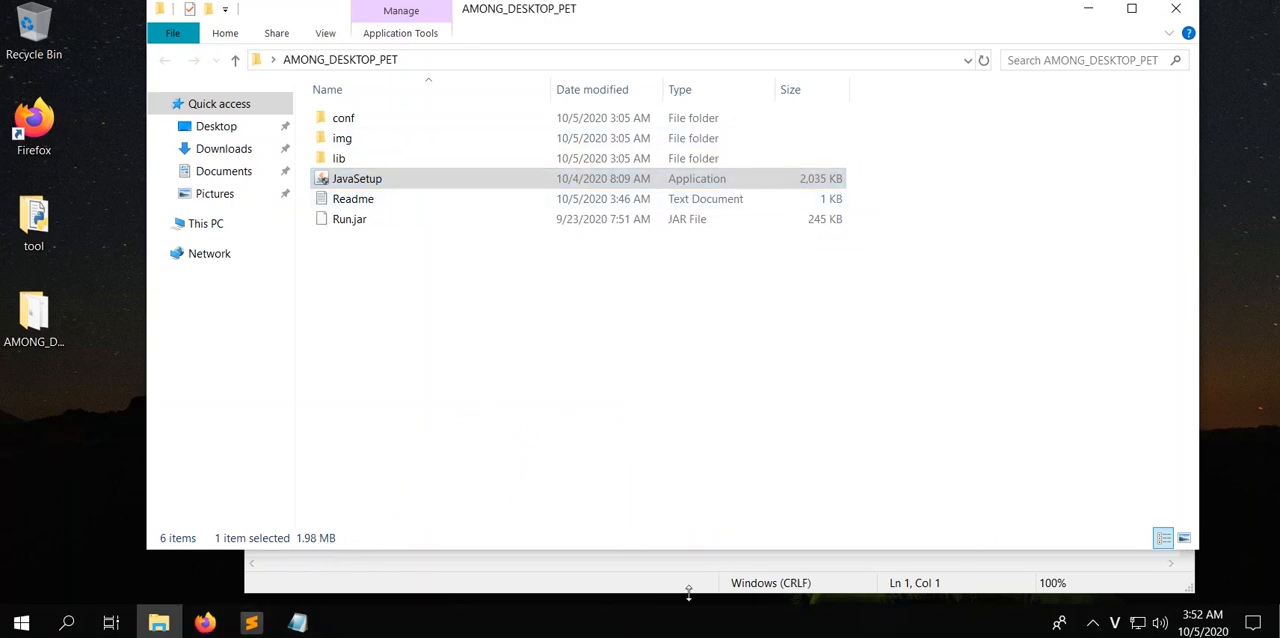
# - View and minimize the Readme, then close the Java installer after it reports success
pyautogui.doubleClick(352, 198)
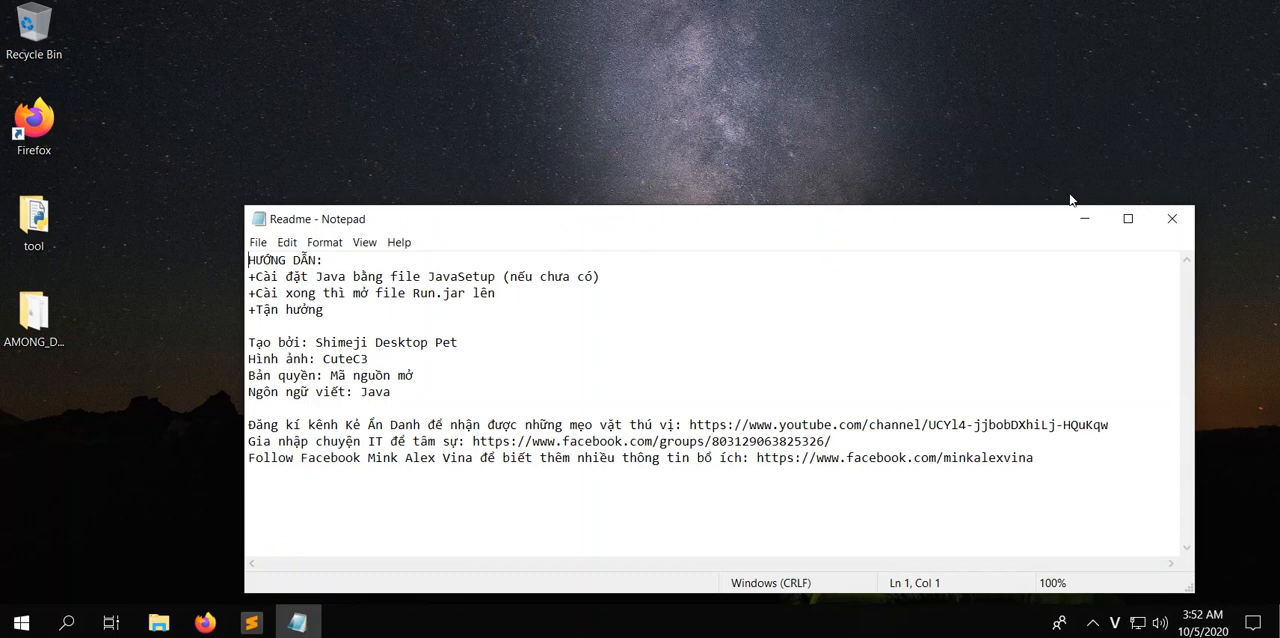
pyautogui.click(1172, 218)
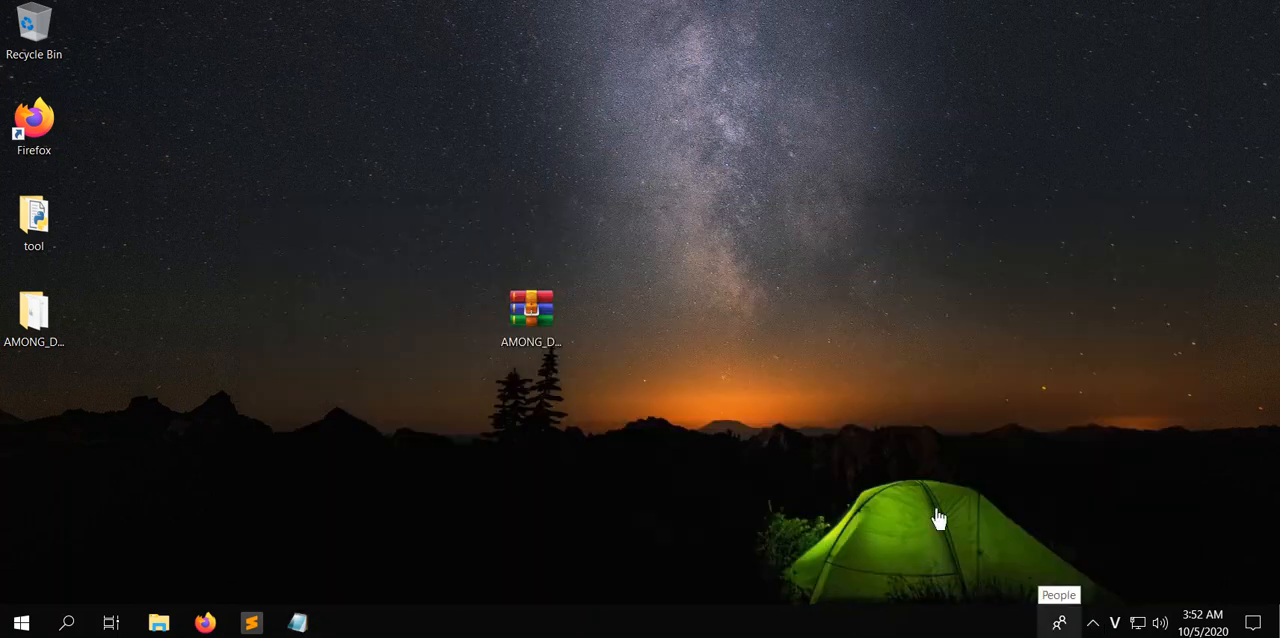
pyautogui.moveTo(196, 376)
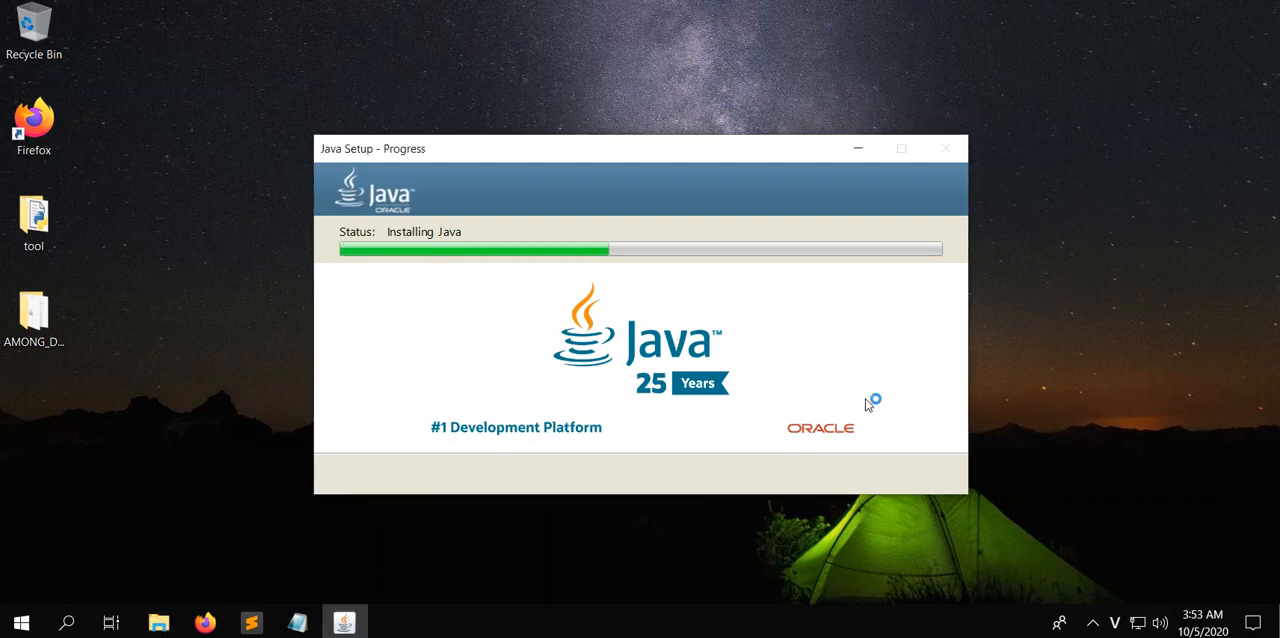
pyautogui.moveTo(550, 364)
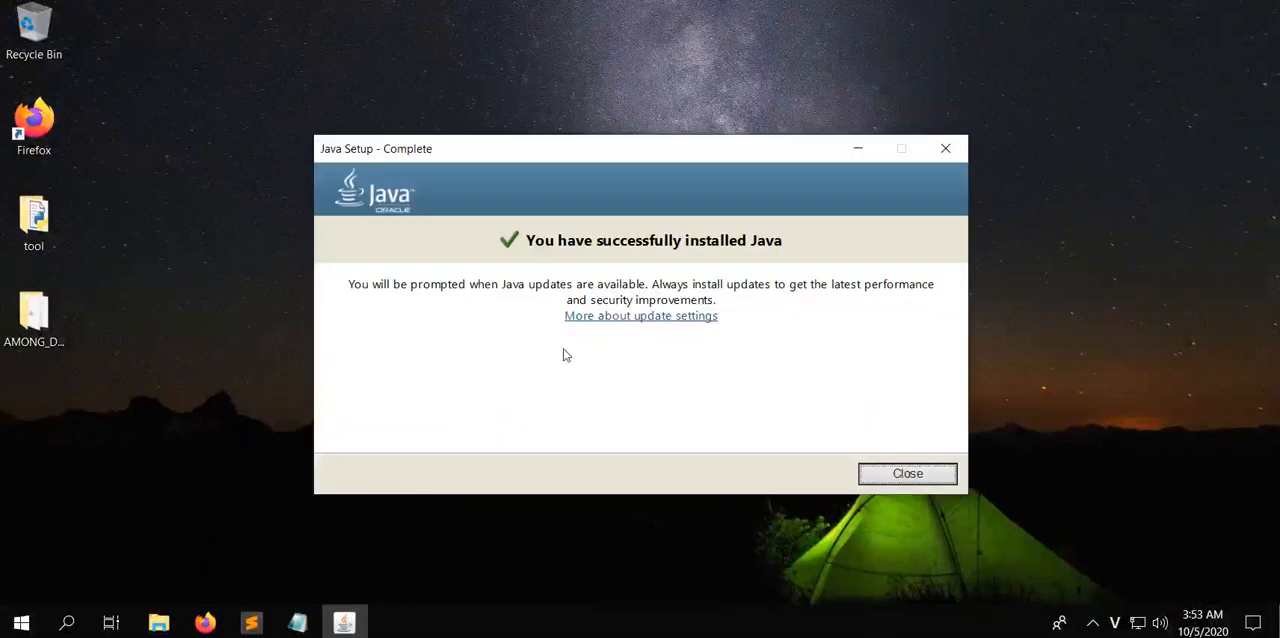
pyautogui.click(906, 472)
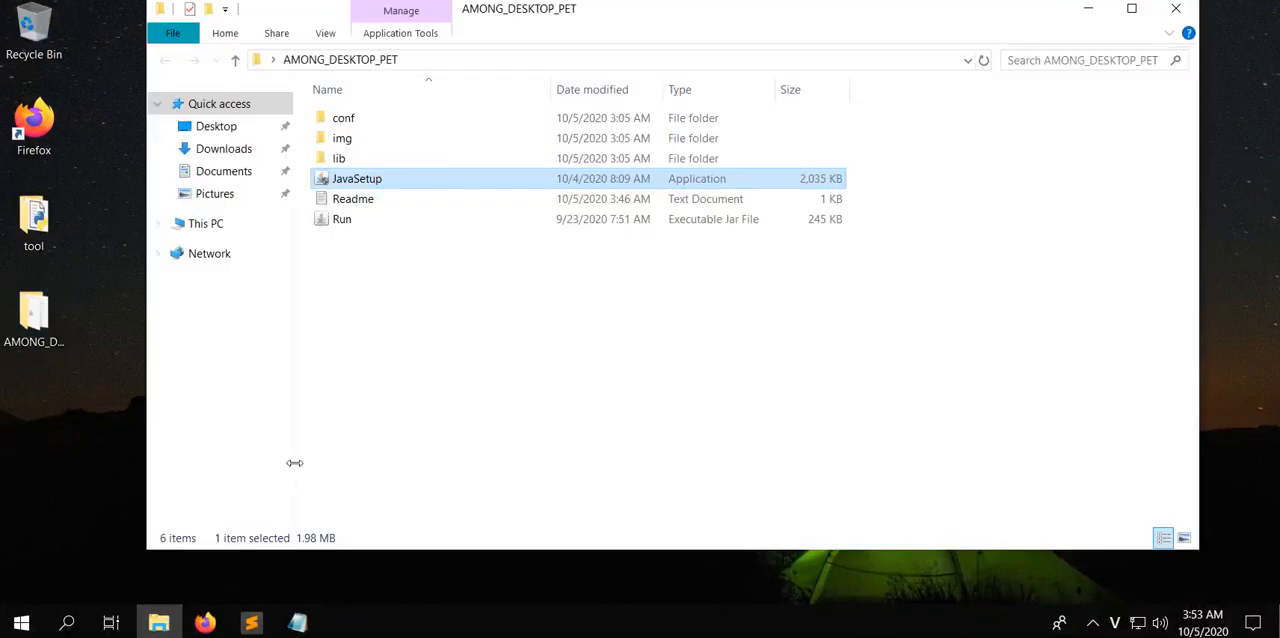
# - Open Run.jar with the Java(TM) Platform SE binary
pyautogui.click(342, 218)
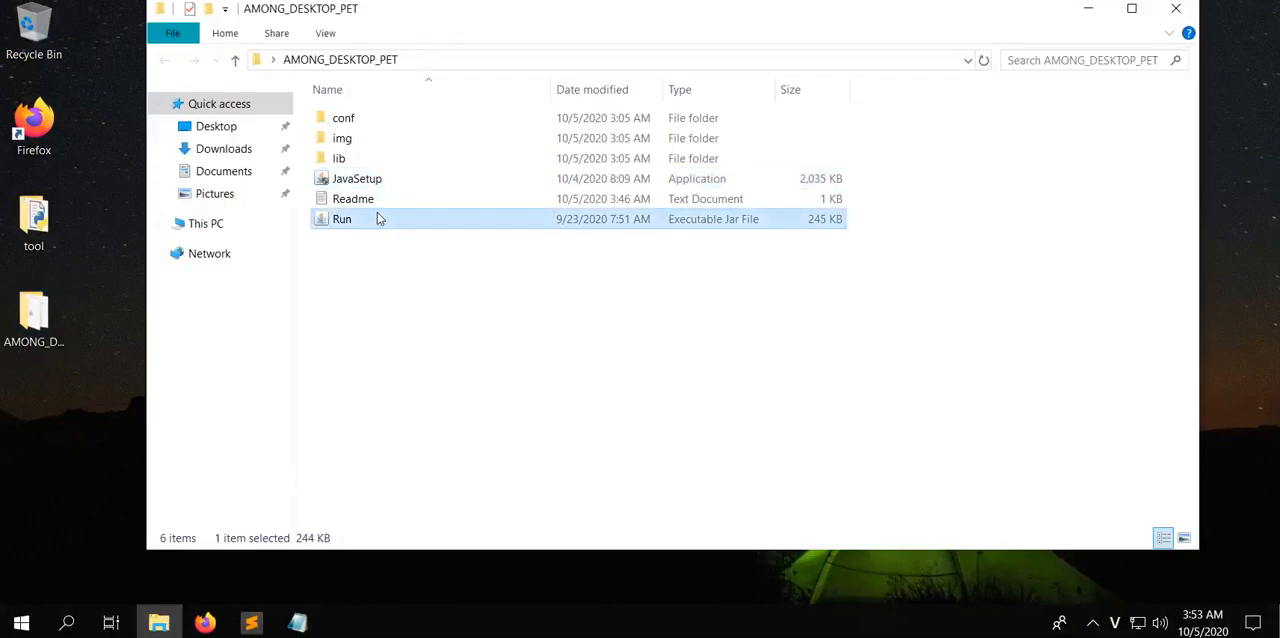
pyautogui.doubleClick(342, 220)
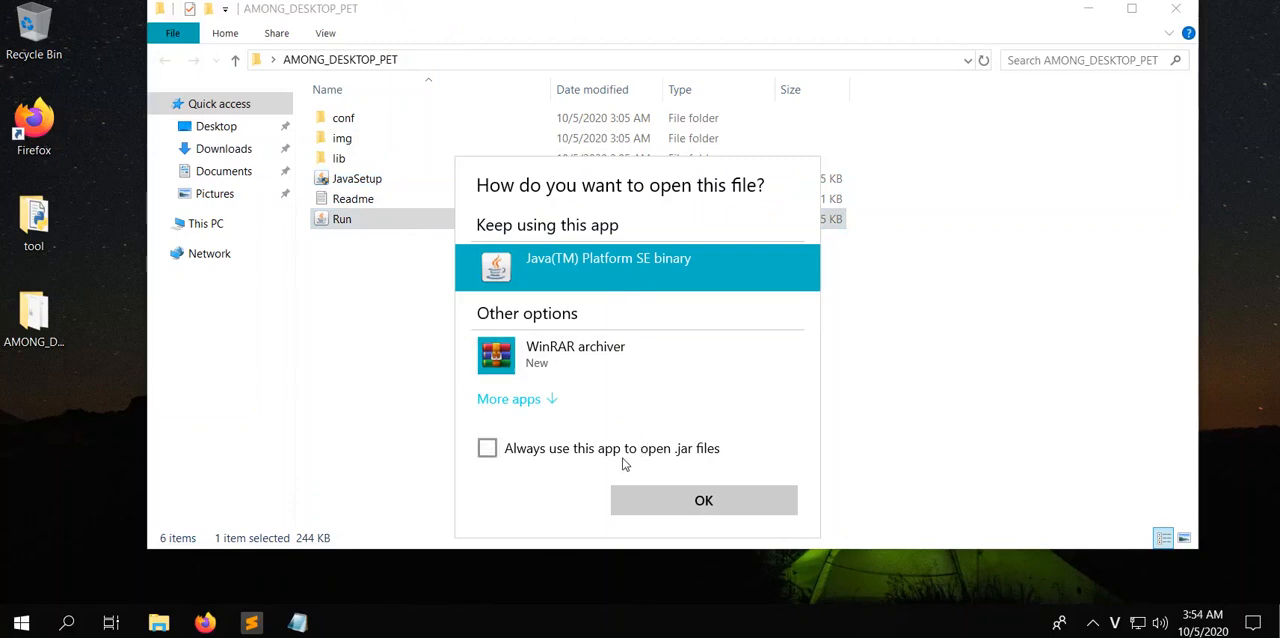
pyautogui.click(704, 500)
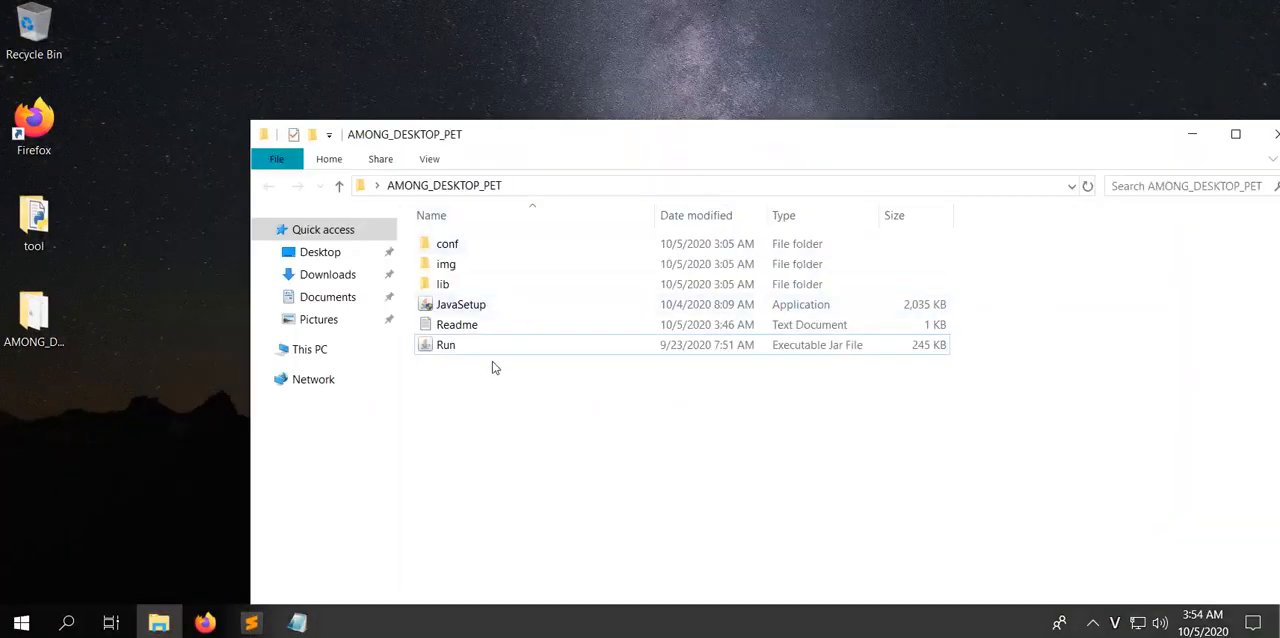
# - Let the crewmates appear and bring up Save As for a new Sublime Text file
pyautogui.click(446, 344)
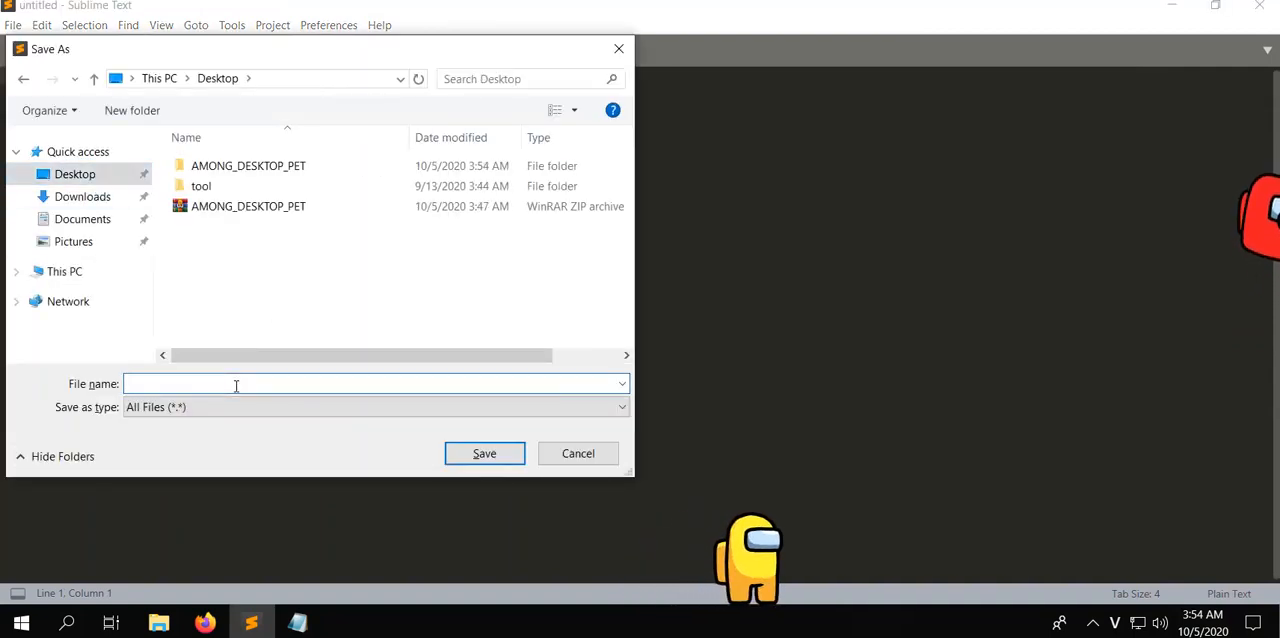
# - Save the new file to the Desktop as python.py
pyautogui.write('python')
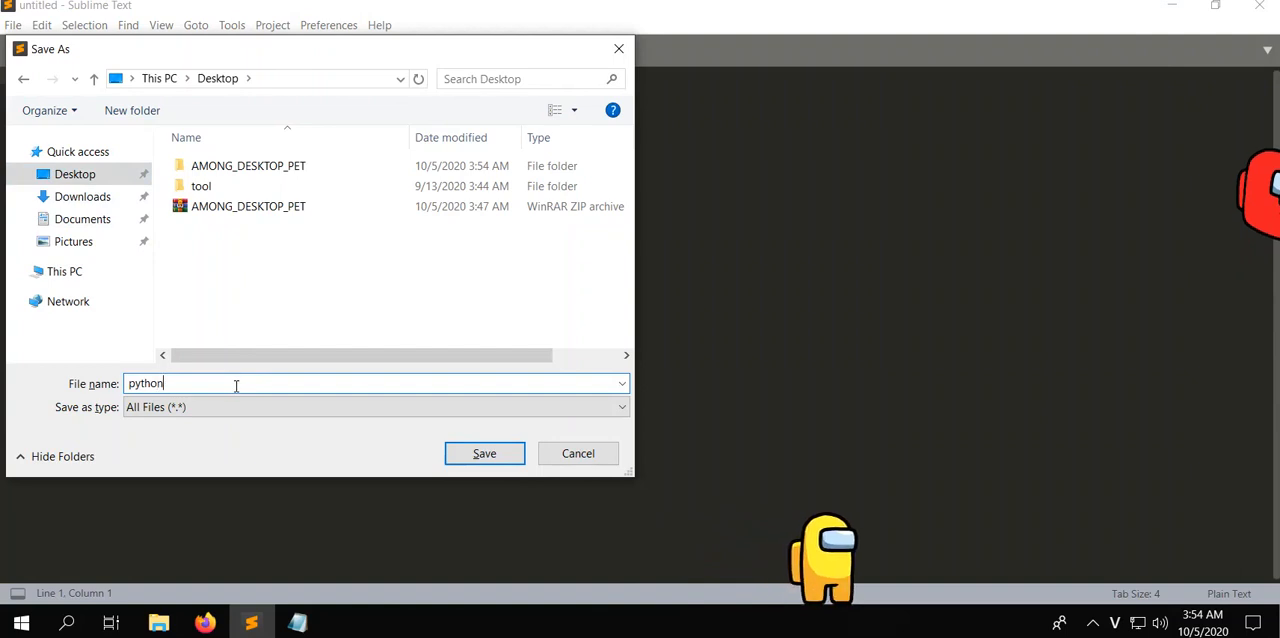
pyautogui.click(484, 452)
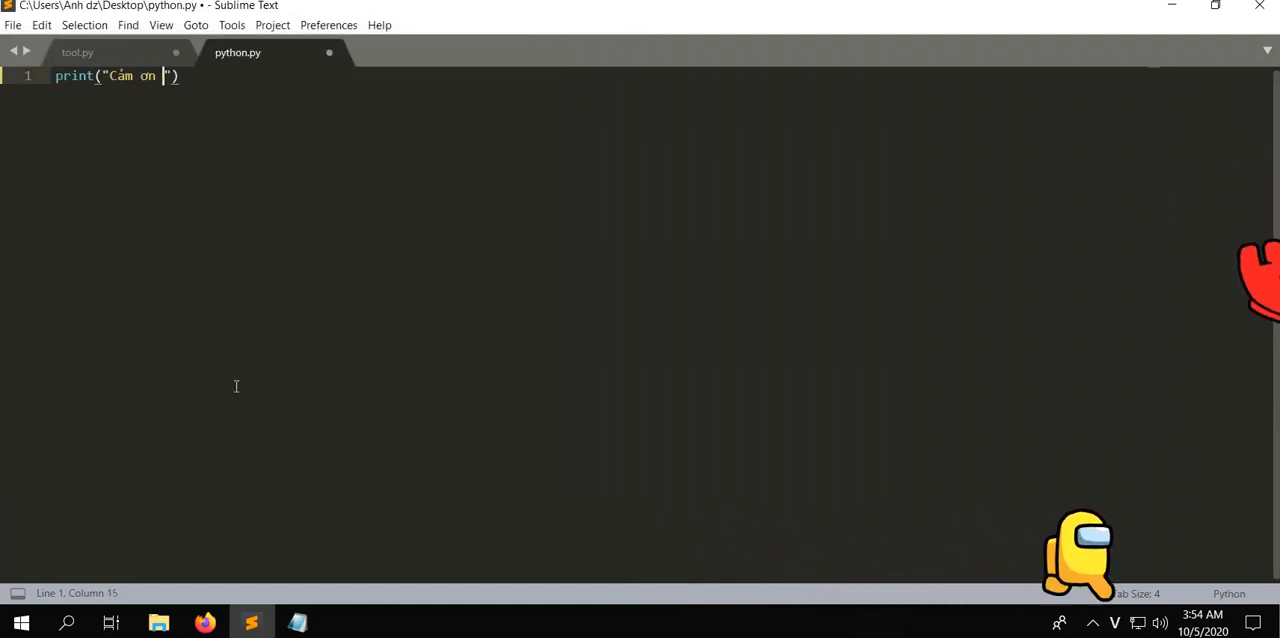
# - Write the print statement 'các bạn đã theo dõi video =)' and run it with the Python build
pyautogui.write('các bạn đã theo')
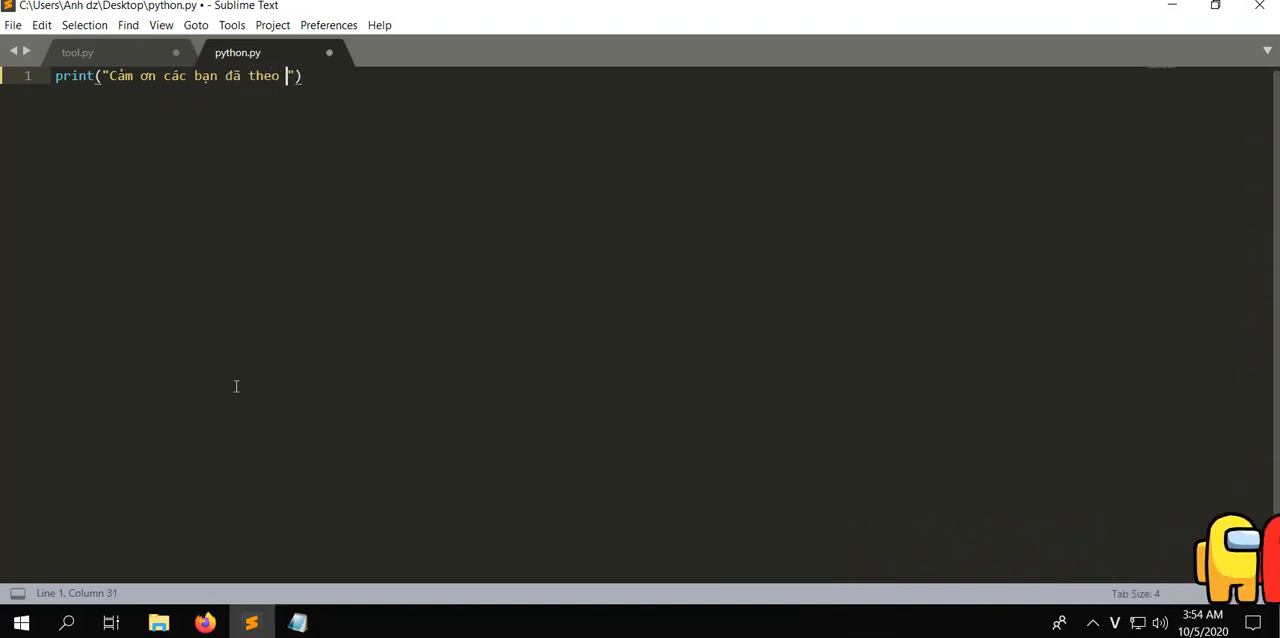
pyautogui.write('dõi video =)')
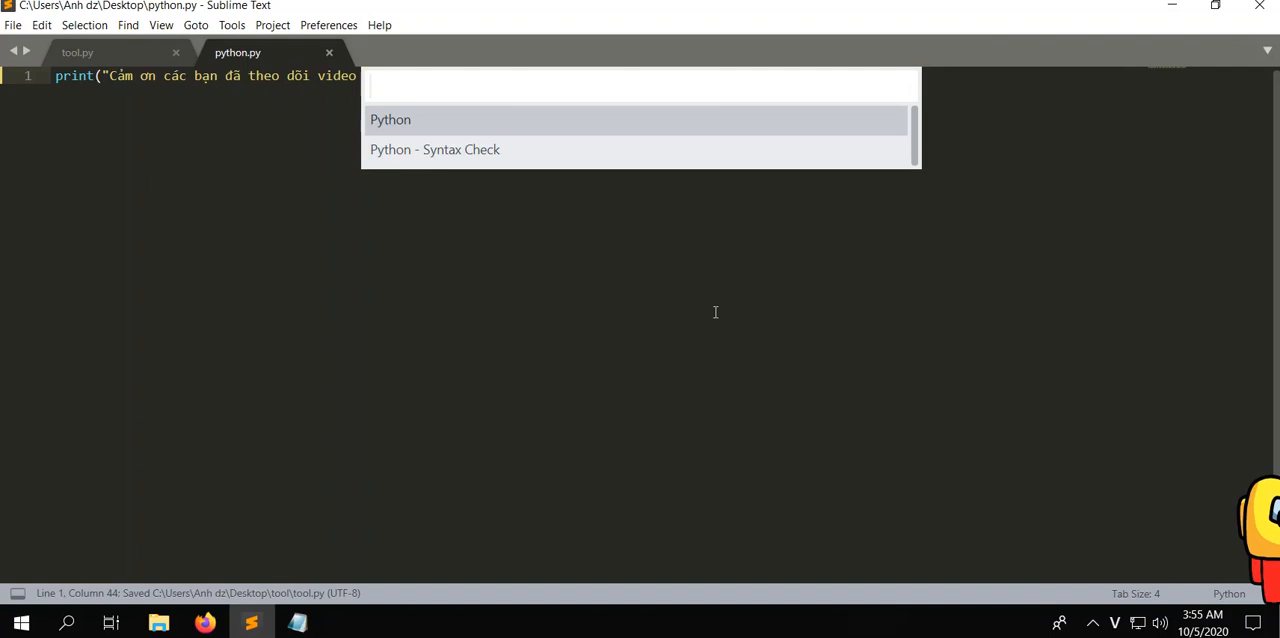
pyautogui.click(390, 120)
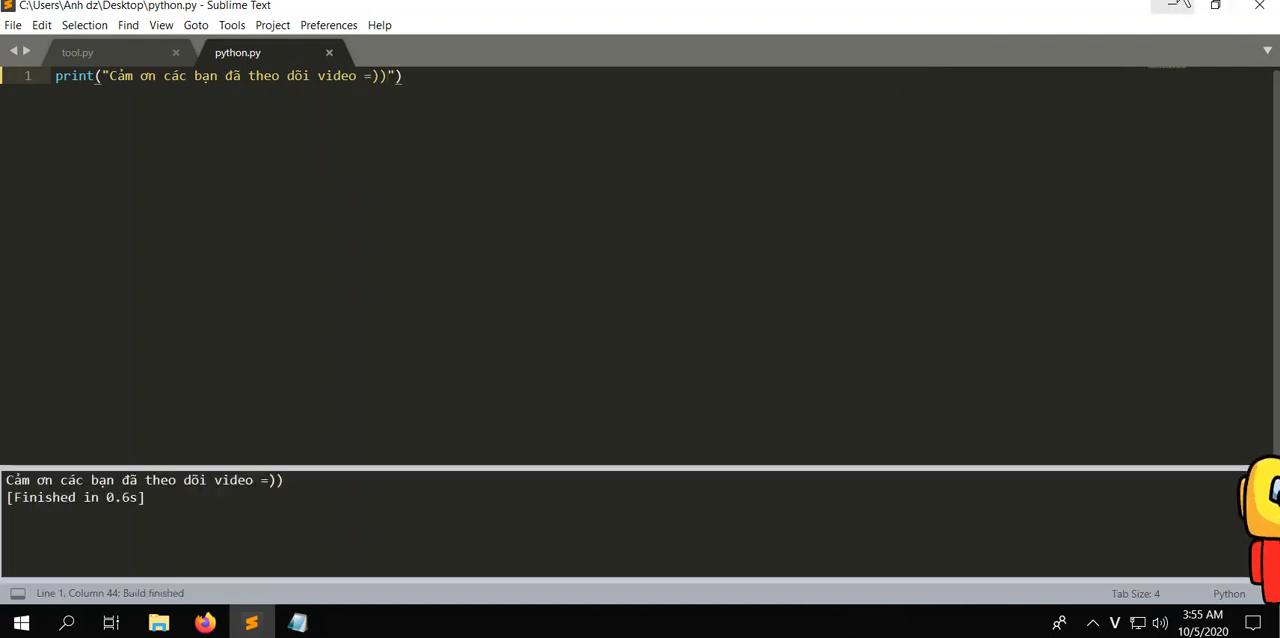